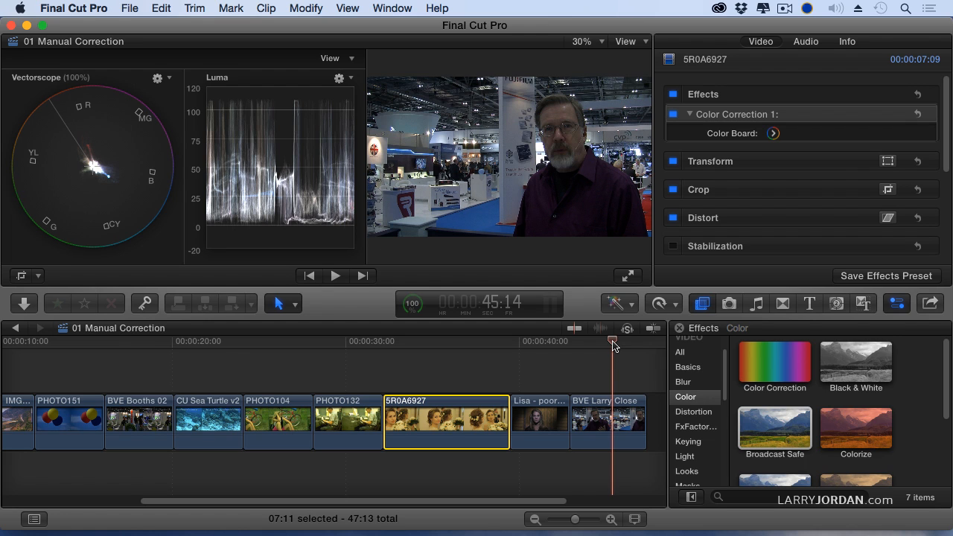
- Select the BVE Larry Close interview clip to show its Color Correction 1 settings
{"action": "left_click", "coordinate": [607, 422]}
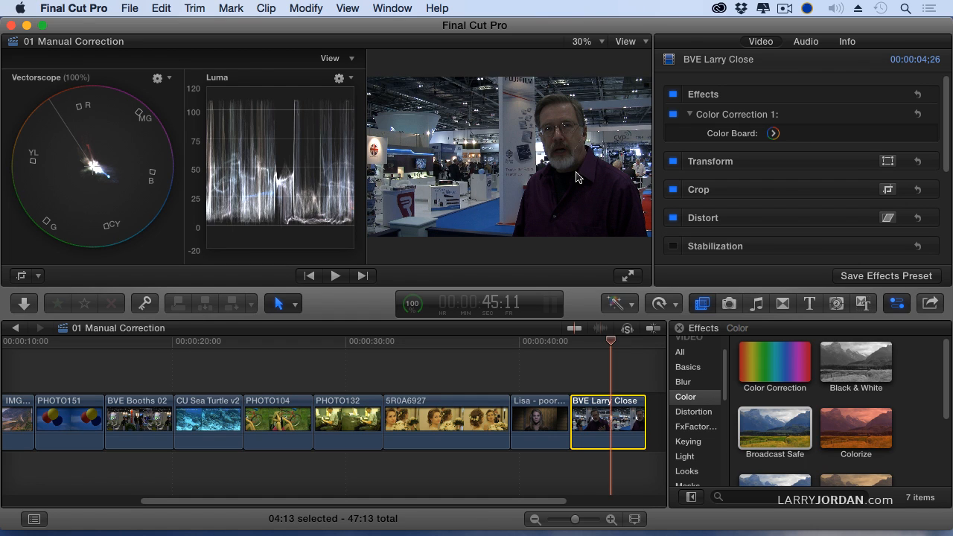
{"action": "mouse_move", "coordinate": [761, 114]}
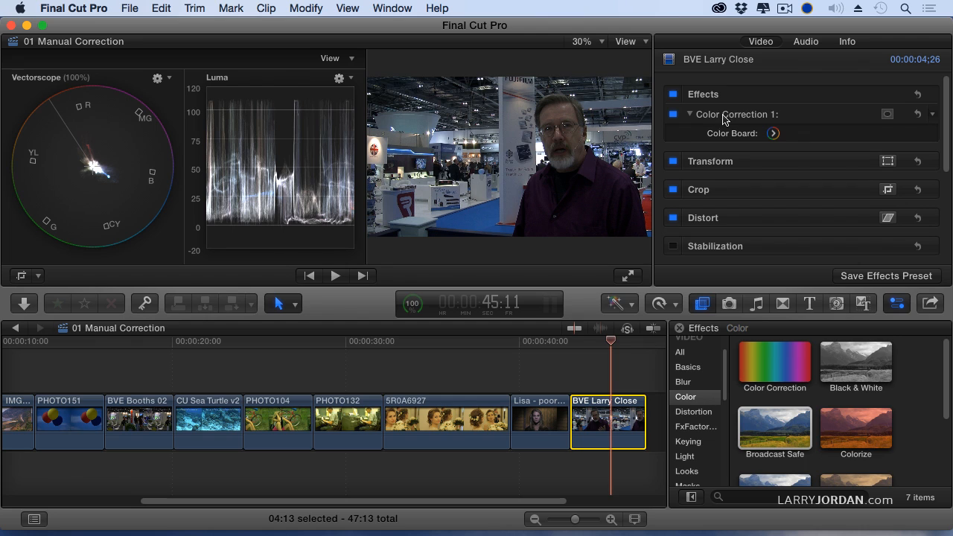
{"action": "mouse_move", "coordinate": [897, 122]}
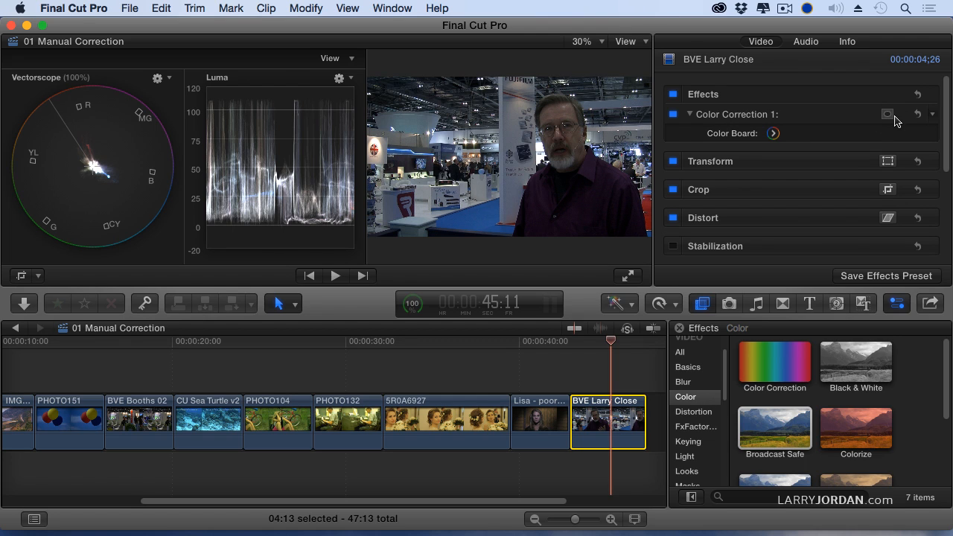
- Add a shape mask to Color Correction 1, fit the oval around the face, and hide its controls
{"action": "left_click", "coordinate": [887, 114]}
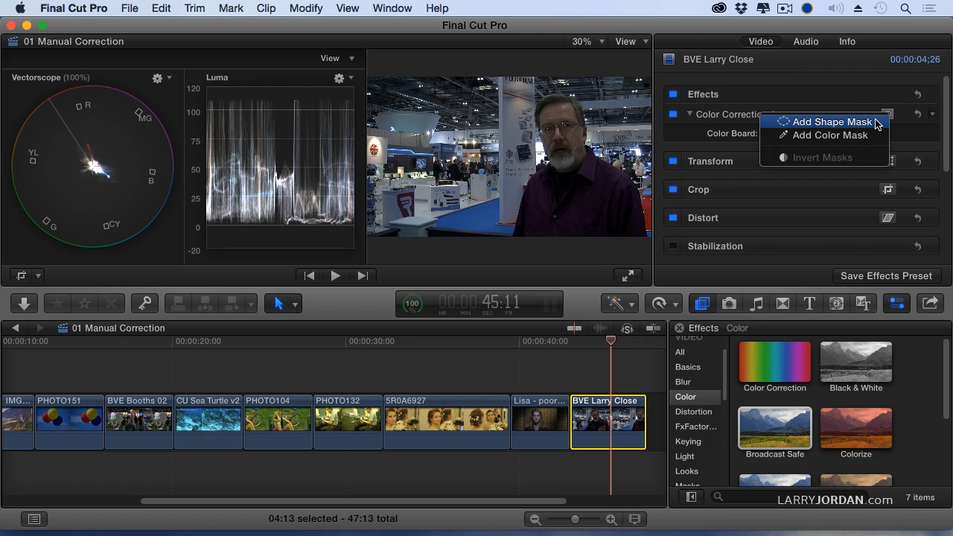
{"action": "mouse_move", "coordinate": [826, 134]}
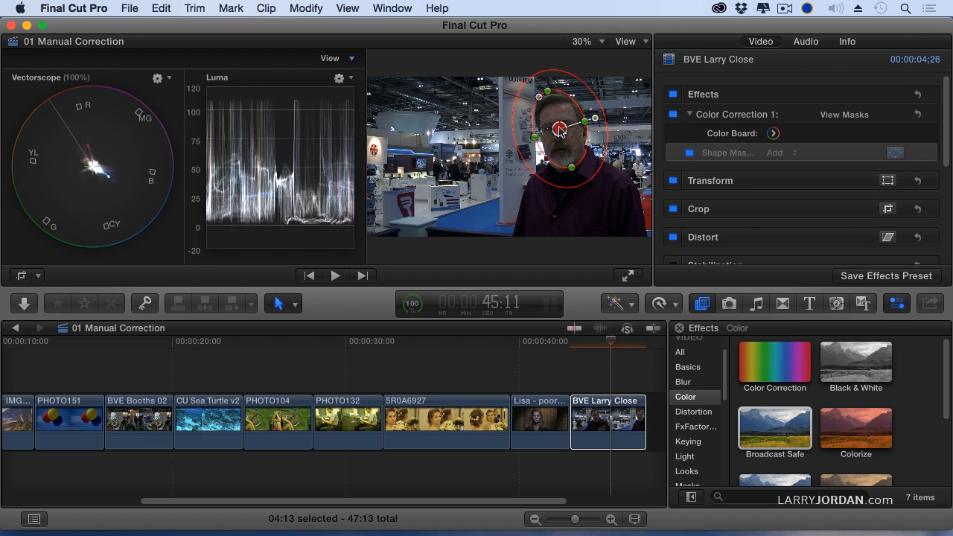
{"action": "left_click_drag", "start_coordinate": [554, 128], "coordinate": [559, 133]}
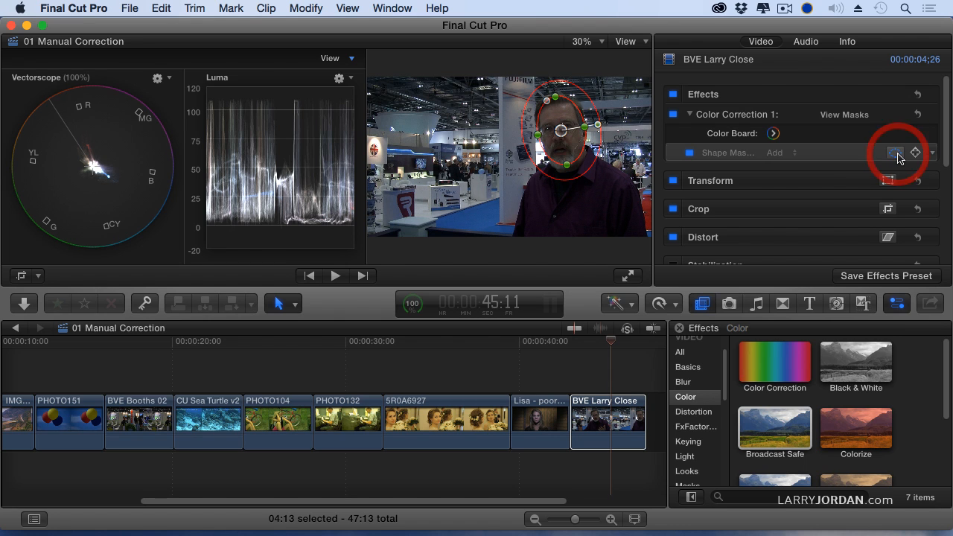
{"action": "left_click", "coordinate": [894, 152]}
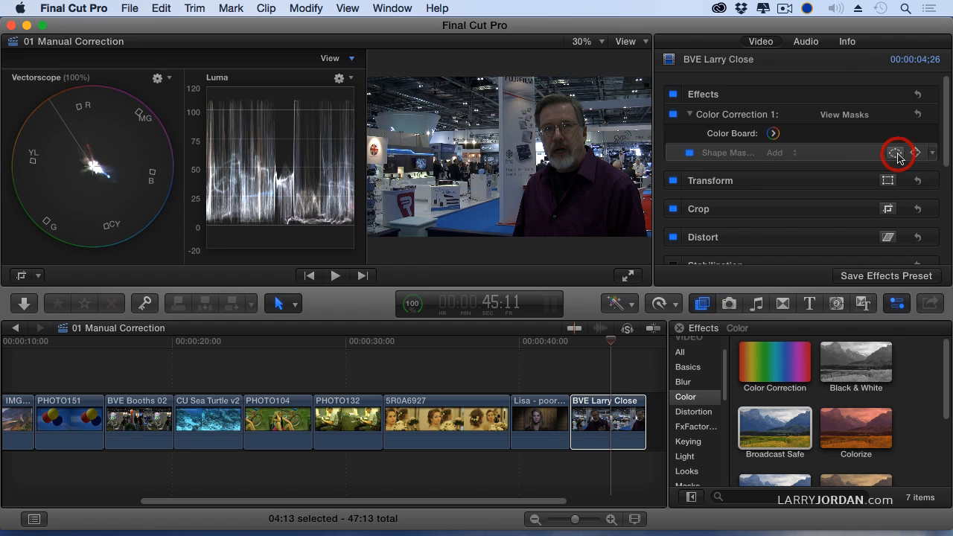
{"action": "mouse_move", "coordinate": [787, 141]}
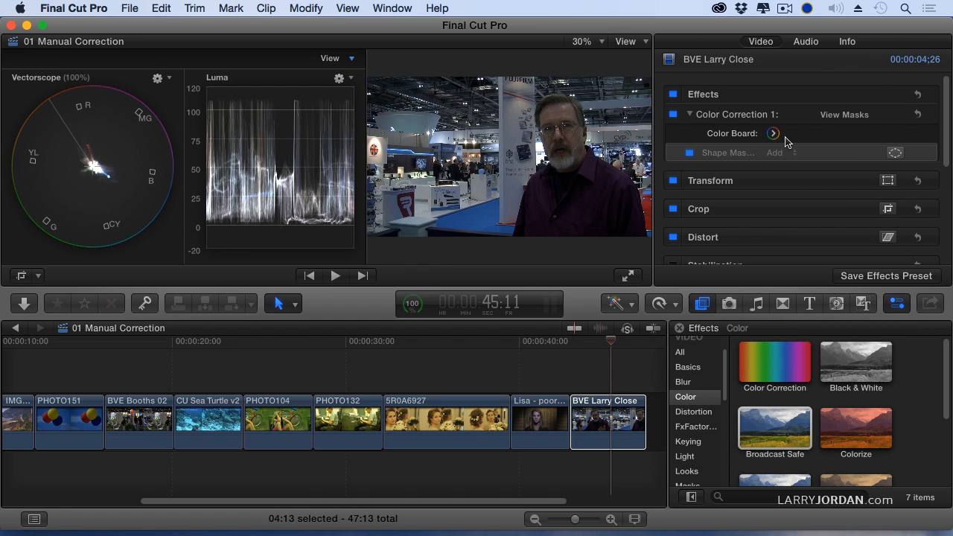
- In the Color Board, raise the Exposure highlights inside the face mask
{"action": "left_click", "coordinate": [772, 133]}
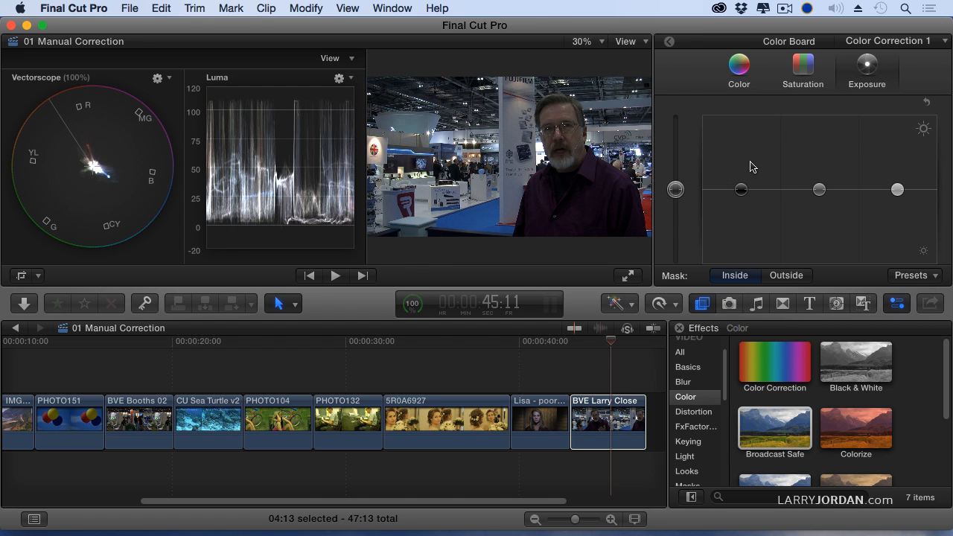
{"action": "mouse_move", "coordinate": [824, 143]}
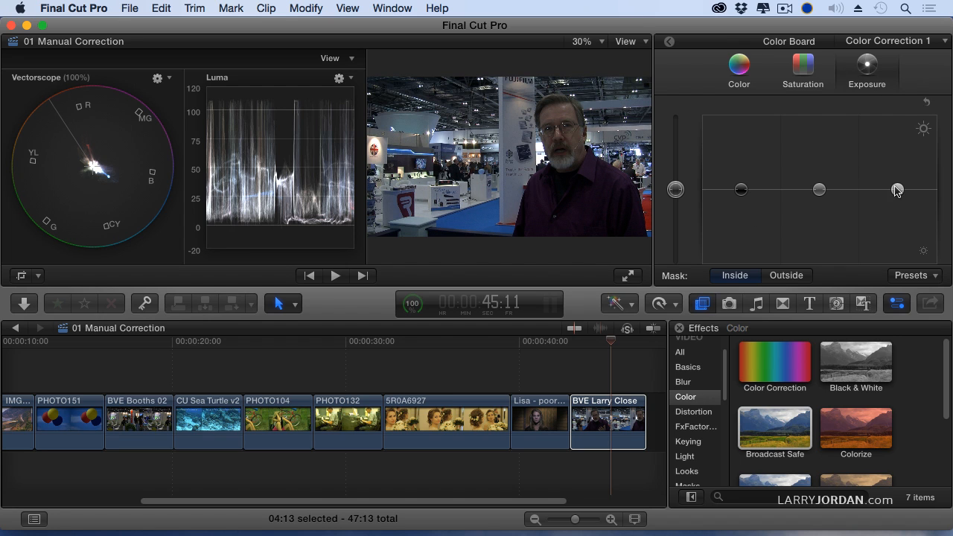
{"action": "left_click_drag", "start_coordinate": [897, 189], "coordinate": [897, 132]}
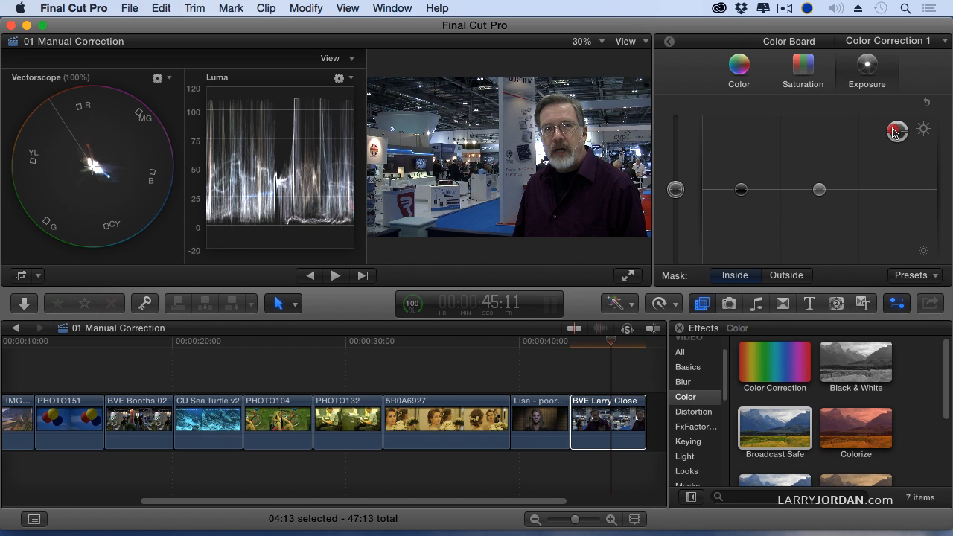
{"action": "left_click_drag", "start_coordinate": [897, 130], "coordinate": [896, 189]}
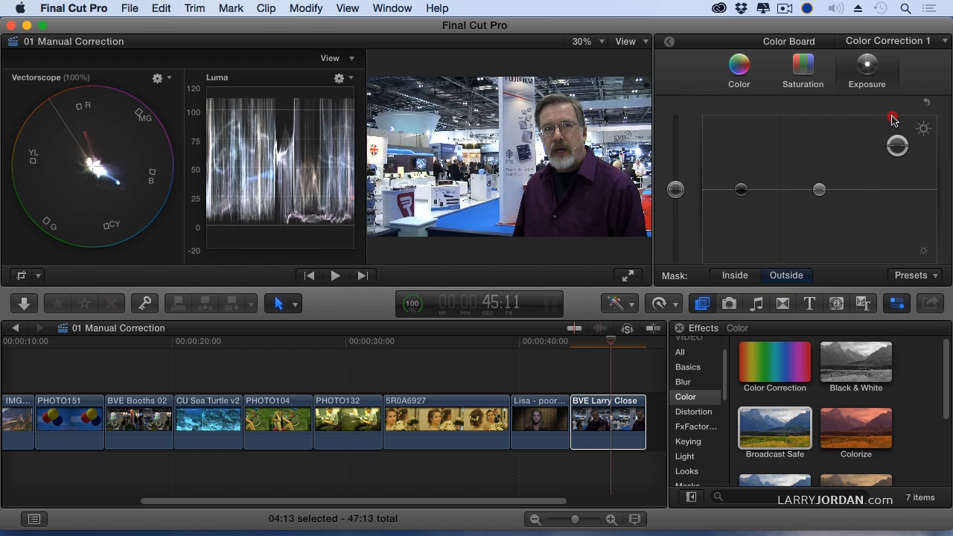
{"action": "left_click_drag", "start_coordinate": [897, 146], "coordinate": [897, 171]}
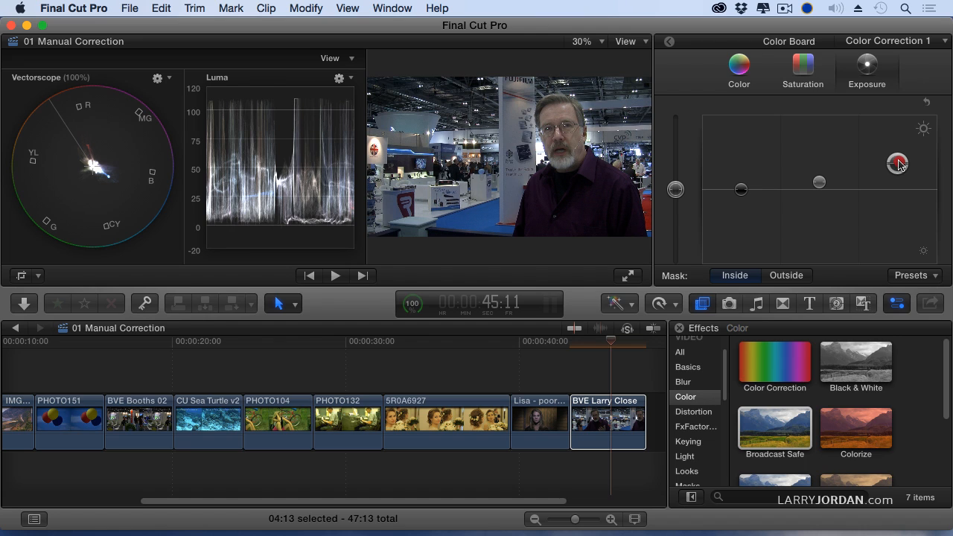
- Boost midtone saturation inside the face mask, then return to the clip's effect settings
{"action": "left_click", "coordinate": [897, 163]}
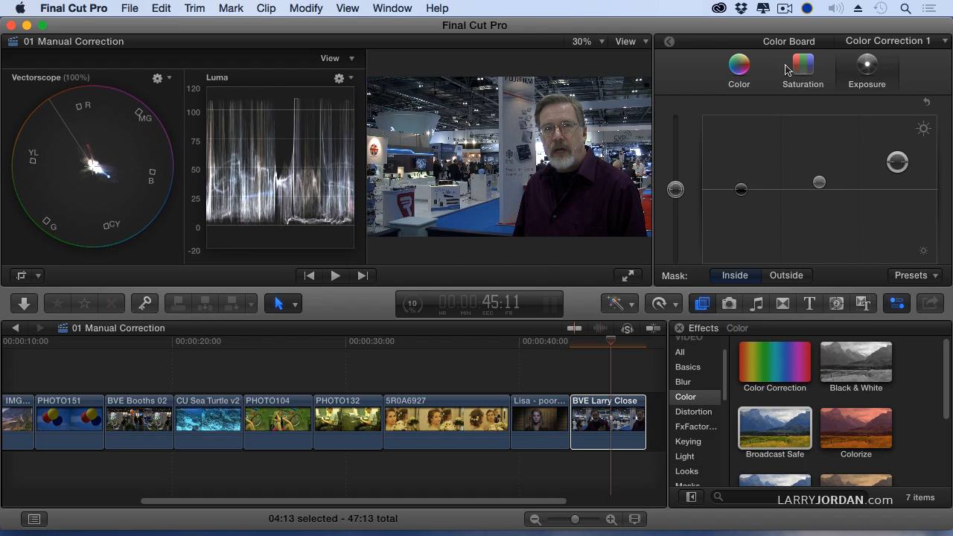
{"action": "left_click_drag", "start_coordinate": [819, 183], "coordinate": [819, 167]}
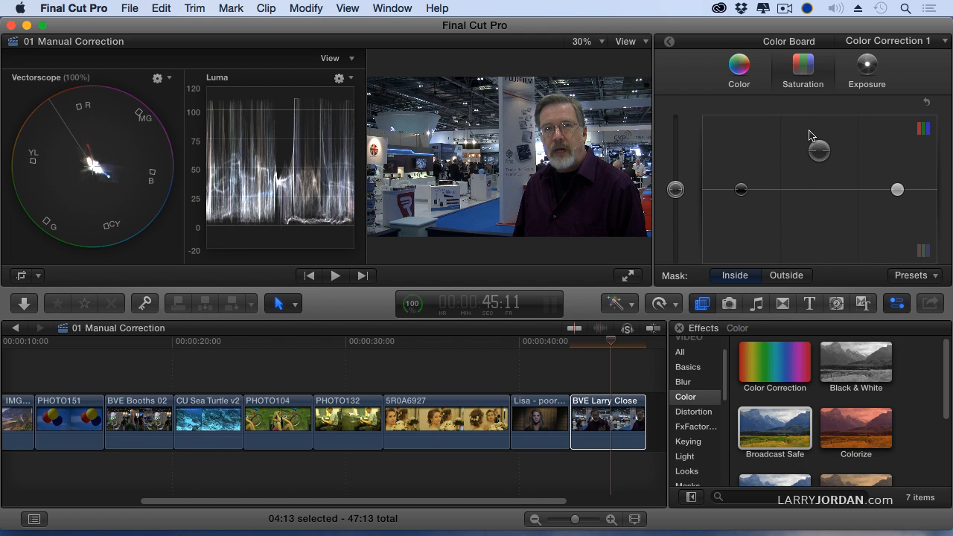
{"action": "left_click", "coordinate": [668, 41]}
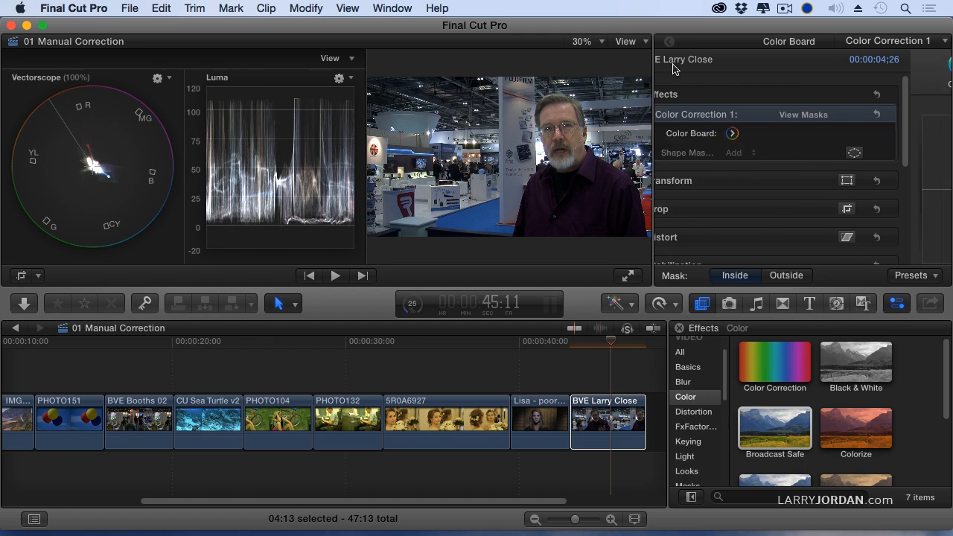
{"action": "left_click", "coordinate": [669, 41]}
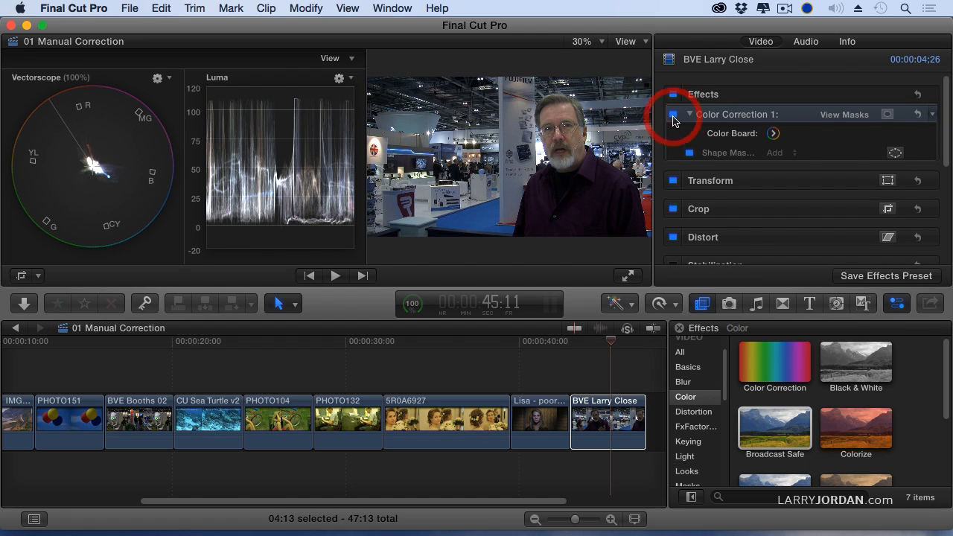
{"action": "left_click", "coordinate": [672, 114]}
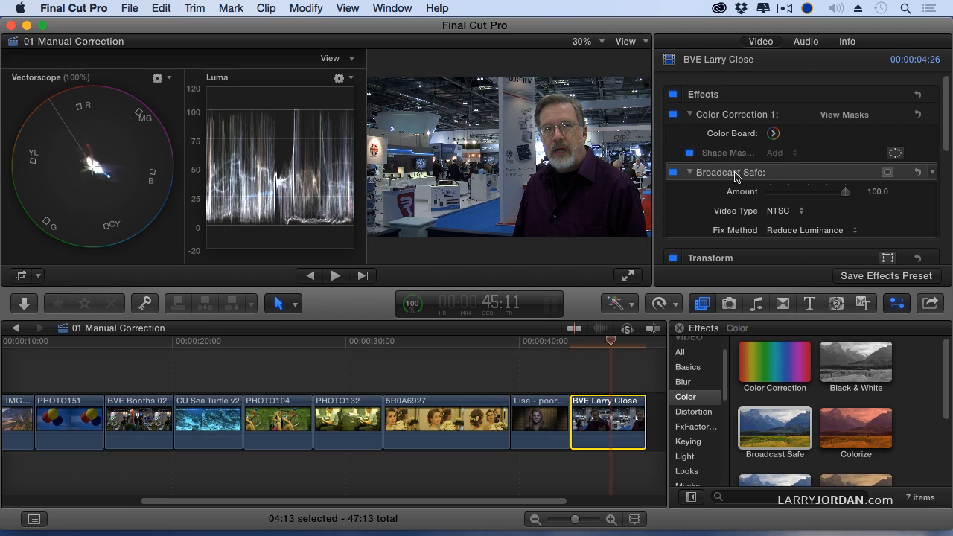
{"action": "mouse_move", "coordinate": [711, 172]}
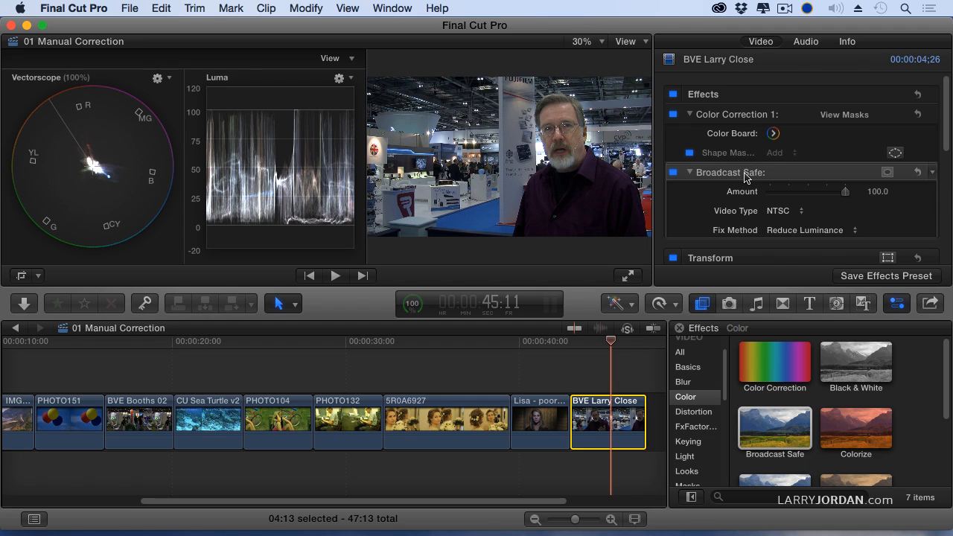
{"action": "mouse_move", "coordinate": [787, 118]}
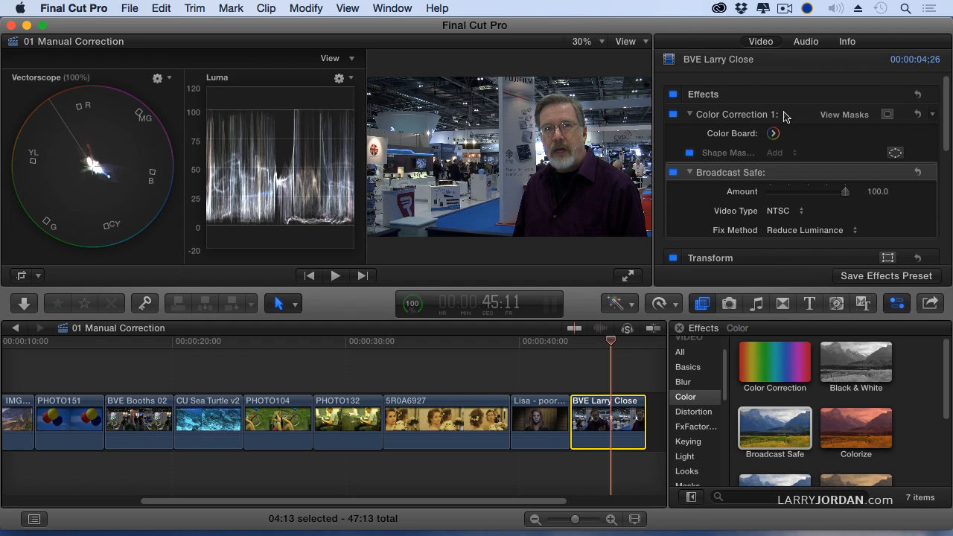
{"action": "mouse_move", "coordinate": [796, 149]}
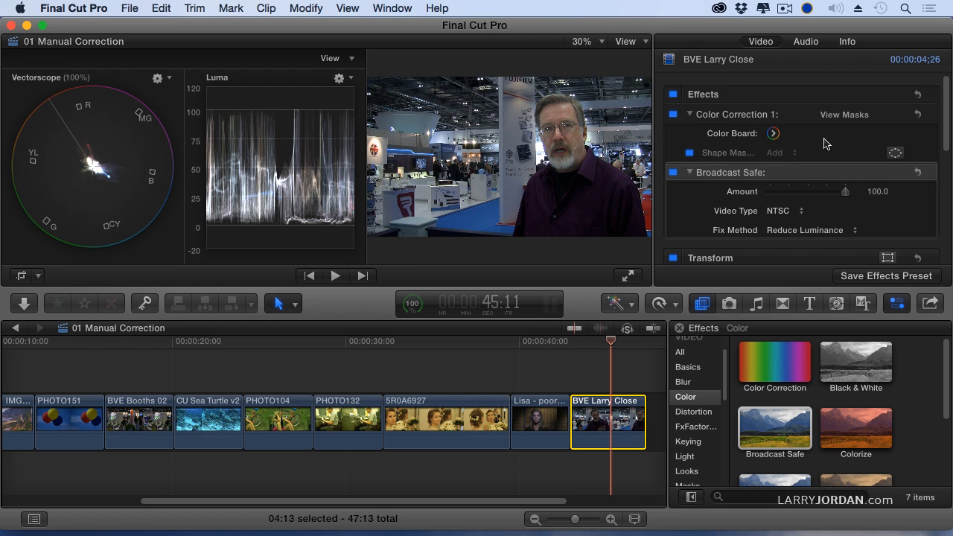
{"action": "mouse_move", "coordinate": [741, 134]}
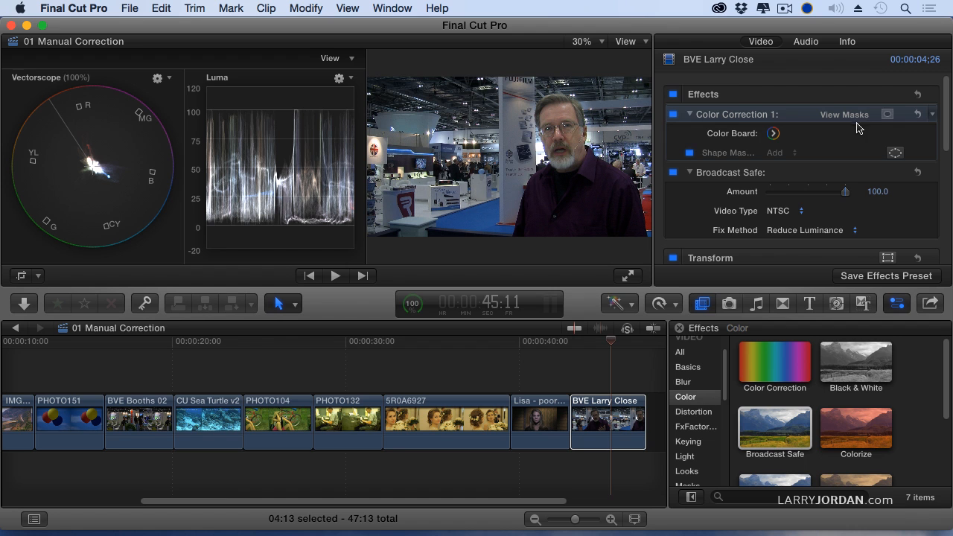
{"action": "mouse_move", "coordinate": [601, 367]}
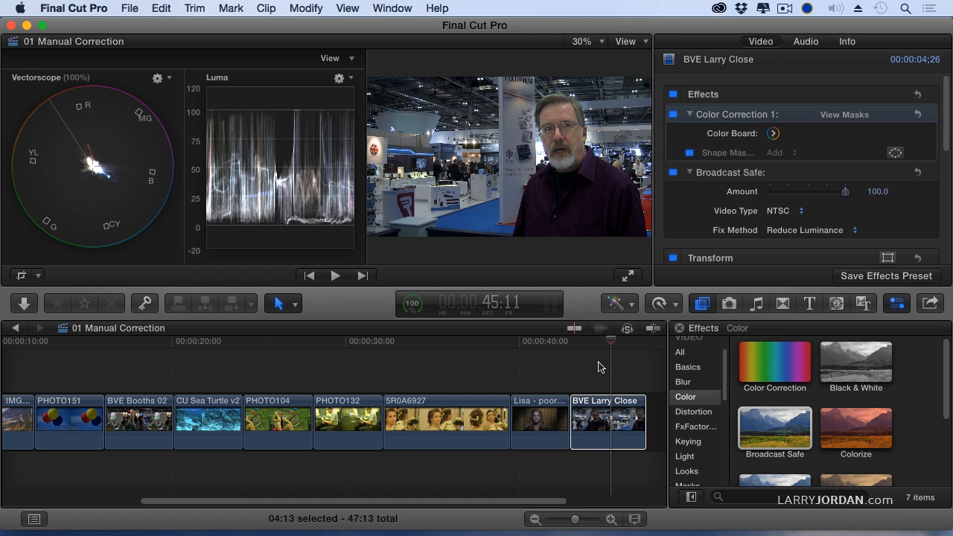